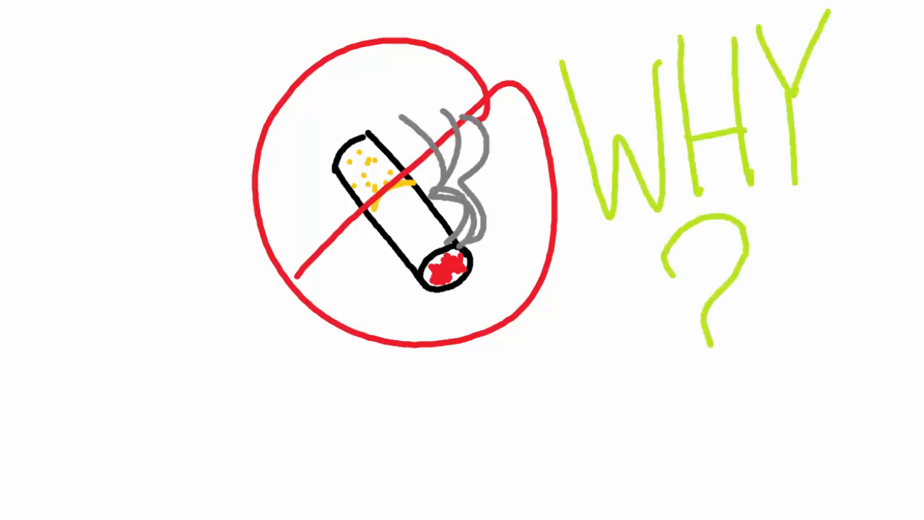
Draw a smoking cigarette inside a red prohibition circle with a green 'WHY ?' beside it
{"action": "left_click", "coordinate": [719, 403]}
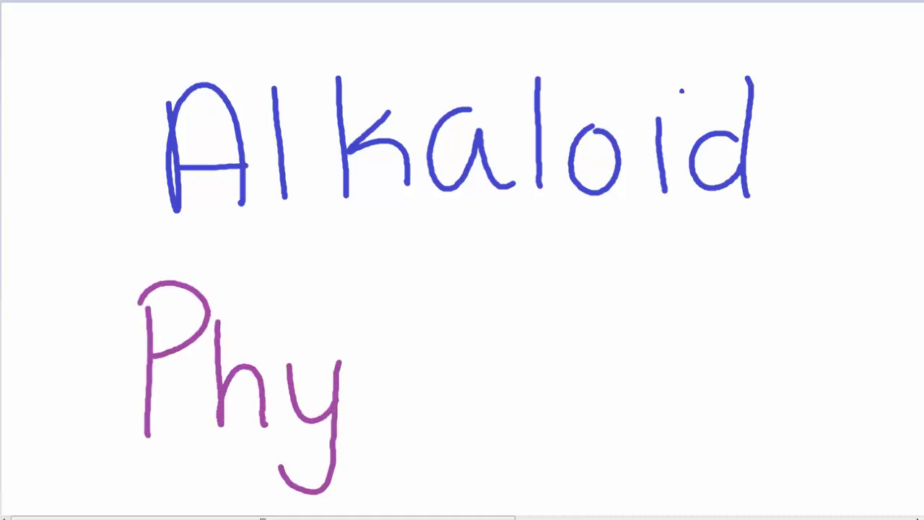
Letter 'Alkaloid' in blue and begin the purple word 'Physioloc...' beneath it
{"action": "type", "text": "sioloc"}
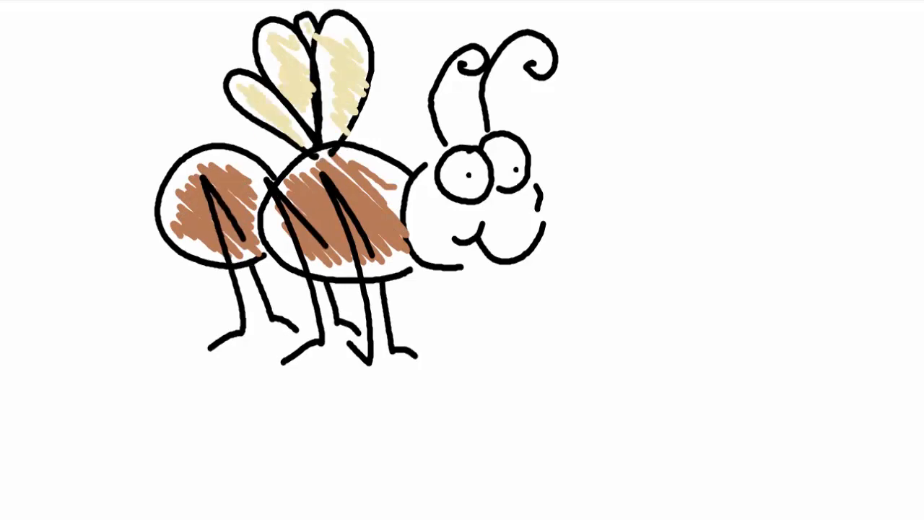
Sketch a smiling cartoon bee with brown striped body, pale yellow wings and curled antennae
{"action": "left_click_drag", "start_coordinate": [715, 433], "coordinate": [599, 137]}
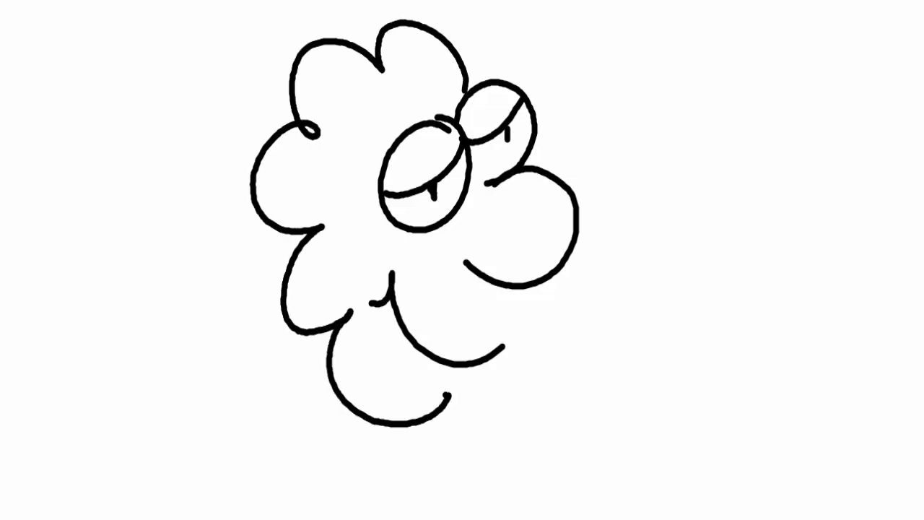
{"action": "left_click_drag", "start_coordinate": [700, 109], "coordinate": [700, 202]}
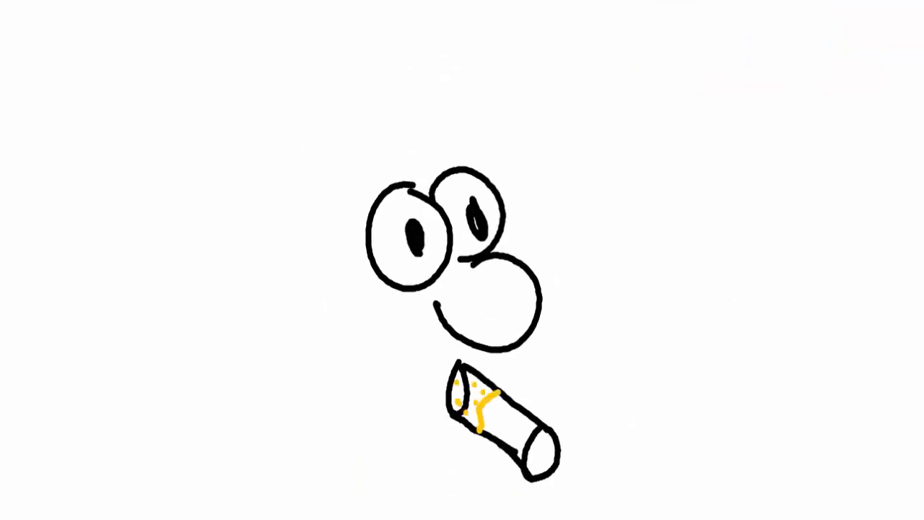
Draw a face with large eyes and a bulbous nose above a cigarette with a yellow filter
{"action": "left_click", "coordinate": [537, 451]}
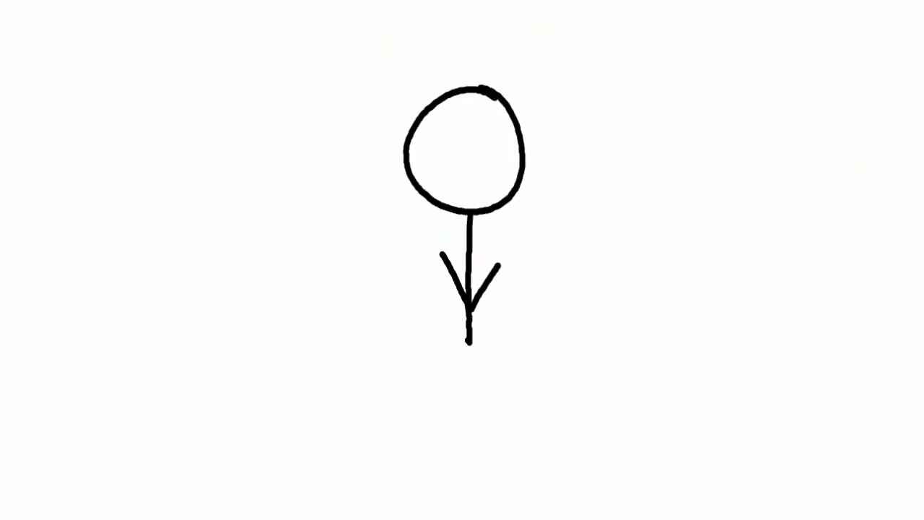
Draw a circle with a downward arrow and a flat parallelogram surface beneath it
{"action": "left_click_drag", "start_coordinate": [354, 354], "coordinate": [549, 448]}
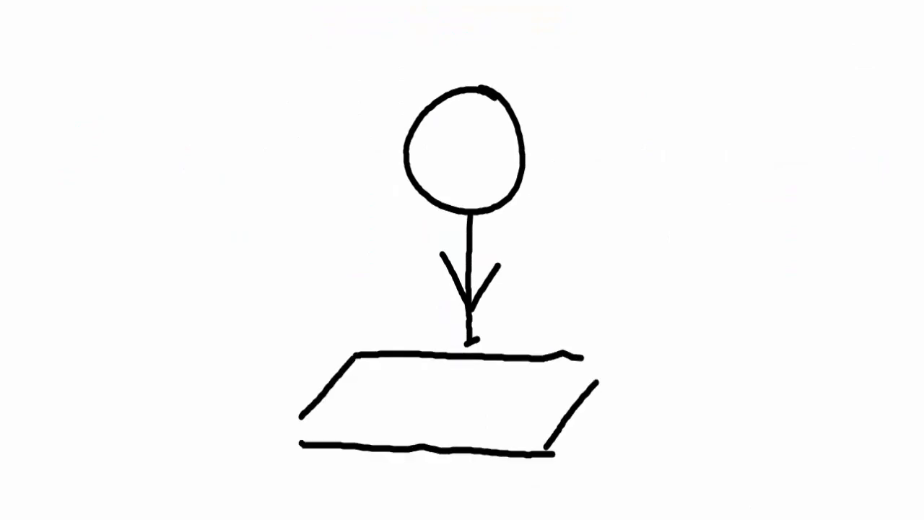